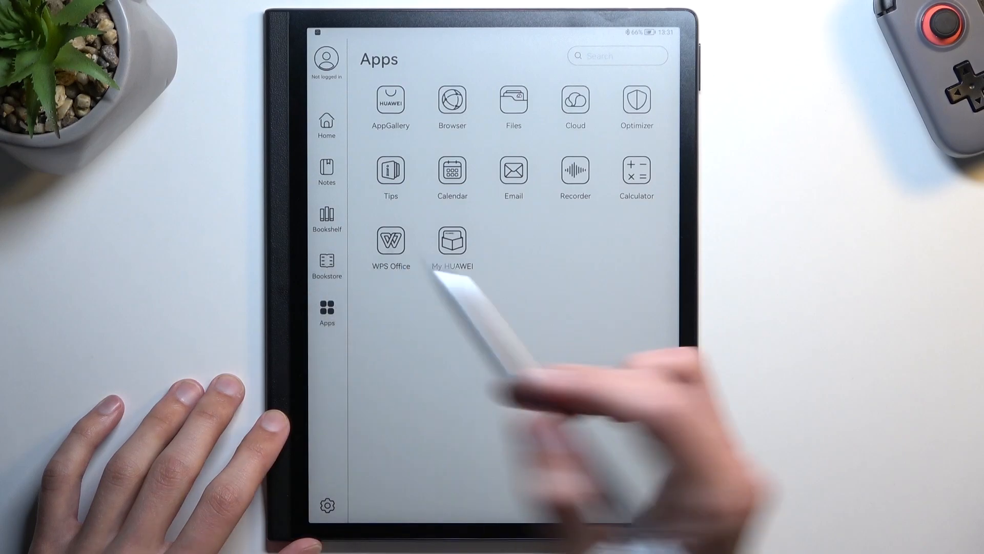
Reach the Bookshelf from Apps via the Bookstore, showing Harry Potter 1 and Expanse 03
click(326, 264)
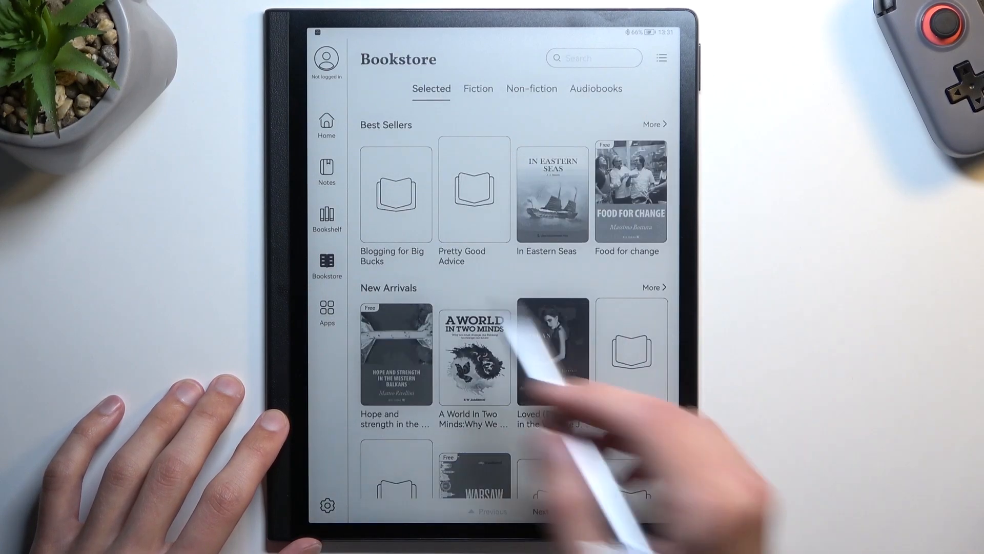
click(326, 220)
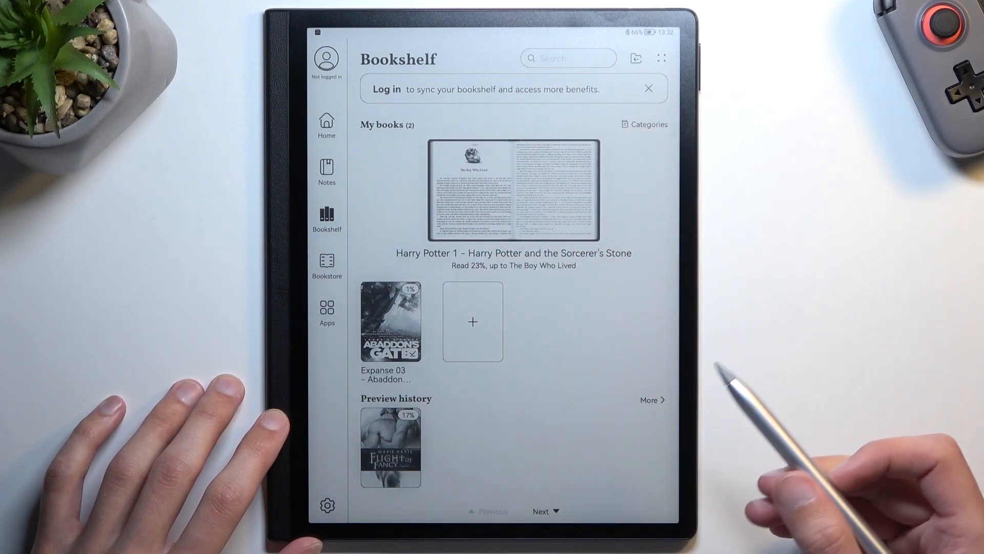
mouse_move(784, 477)
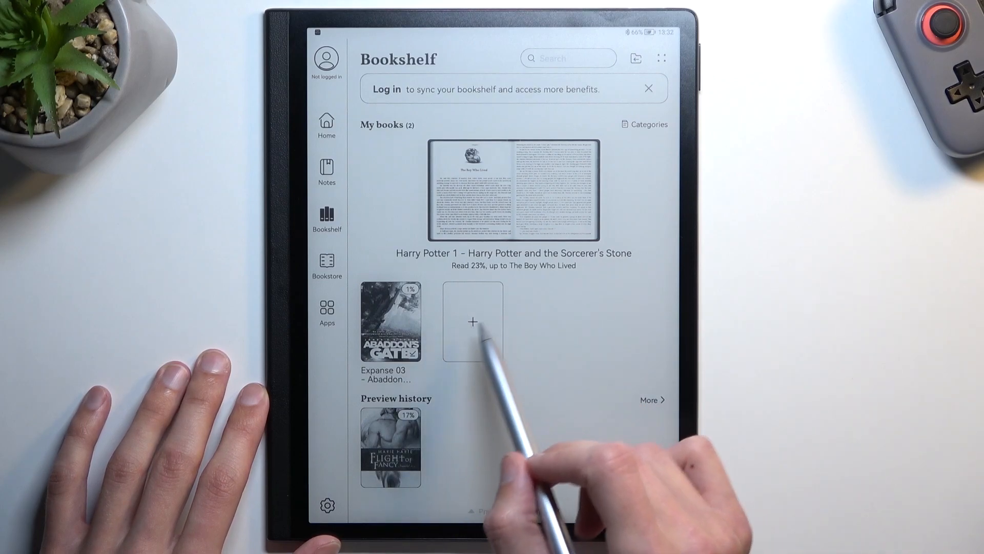
Start importing books from files via the + tile under My books
click(472, 322)
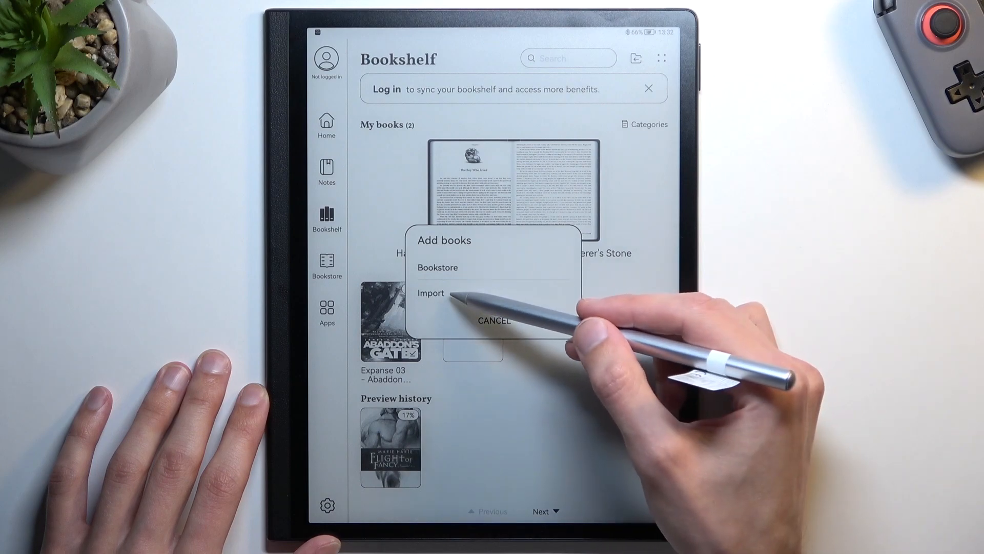
click(430, 294)
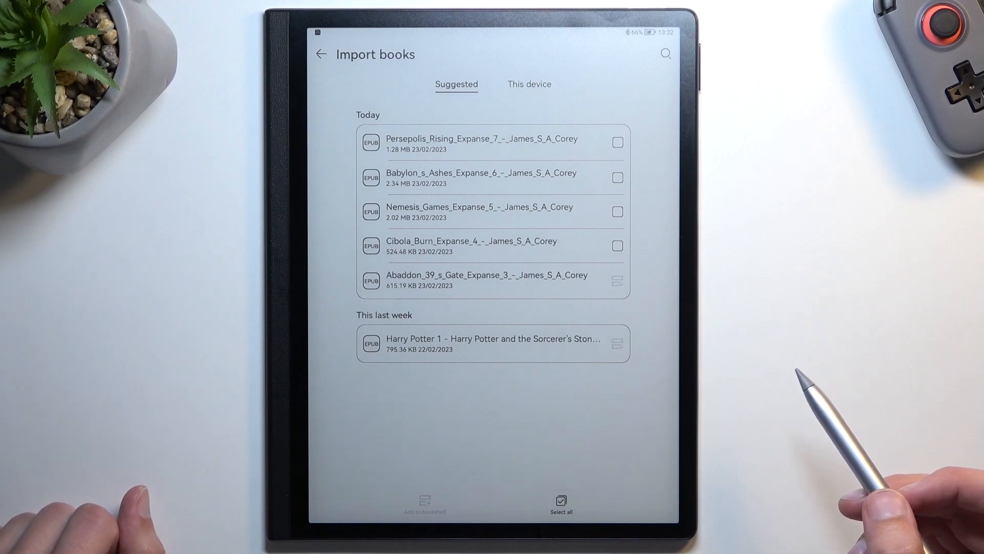
mouse_move(617, 177)
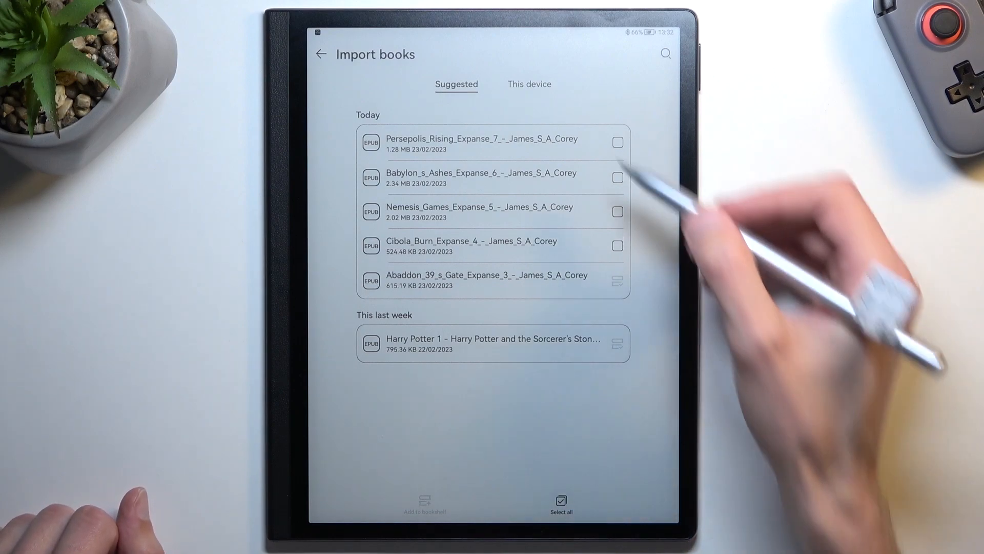
Switch the import source to This device, landing on Internal storage folders
click(528, 84)
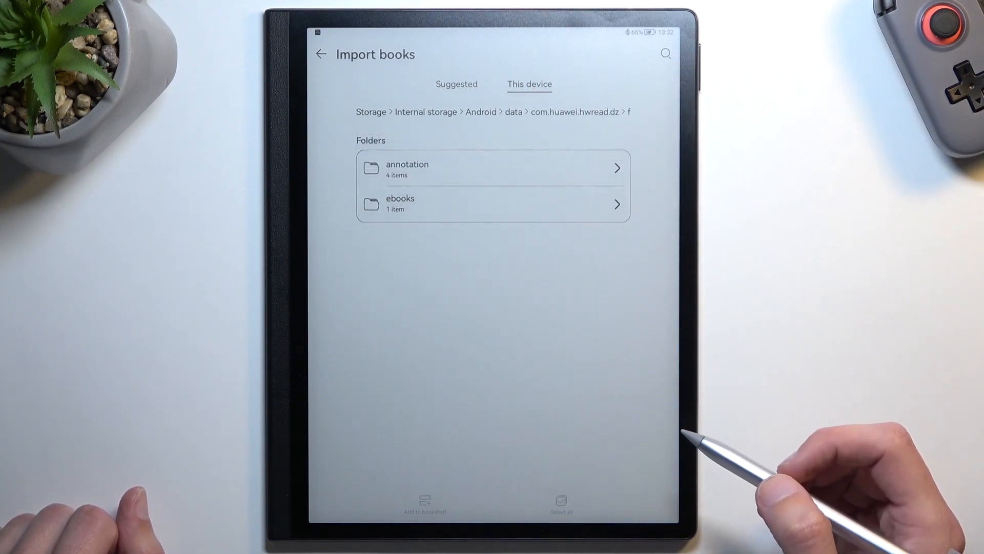
mouse_move(683, 452)
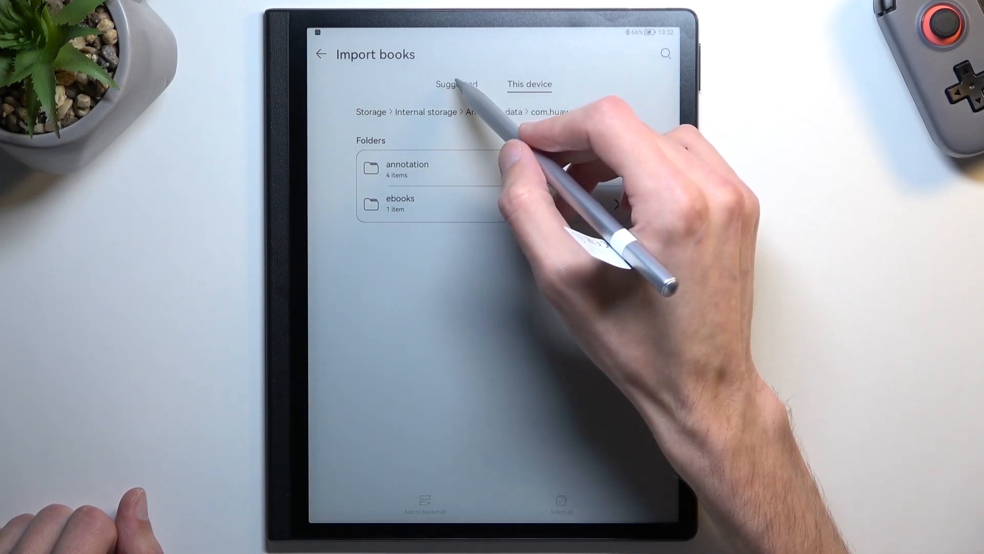
click(456, 83)
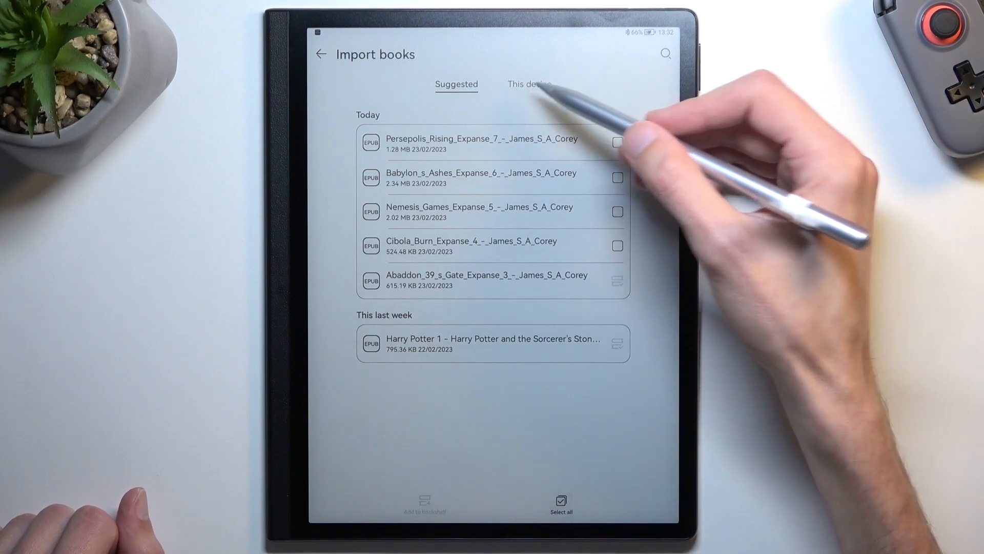
click(528, 84)
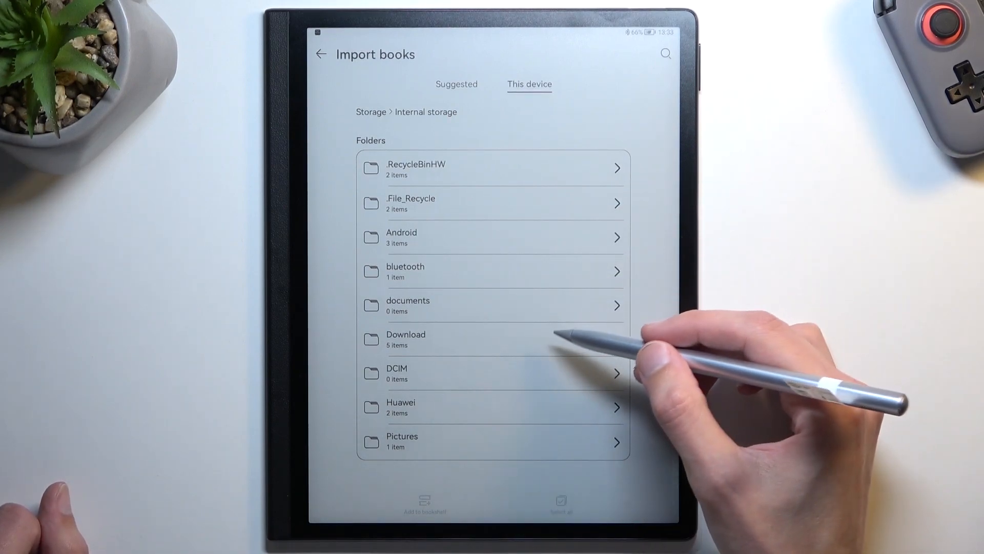
Enter the Download folder listing the five Expanse EPUB files
click(405, 339)
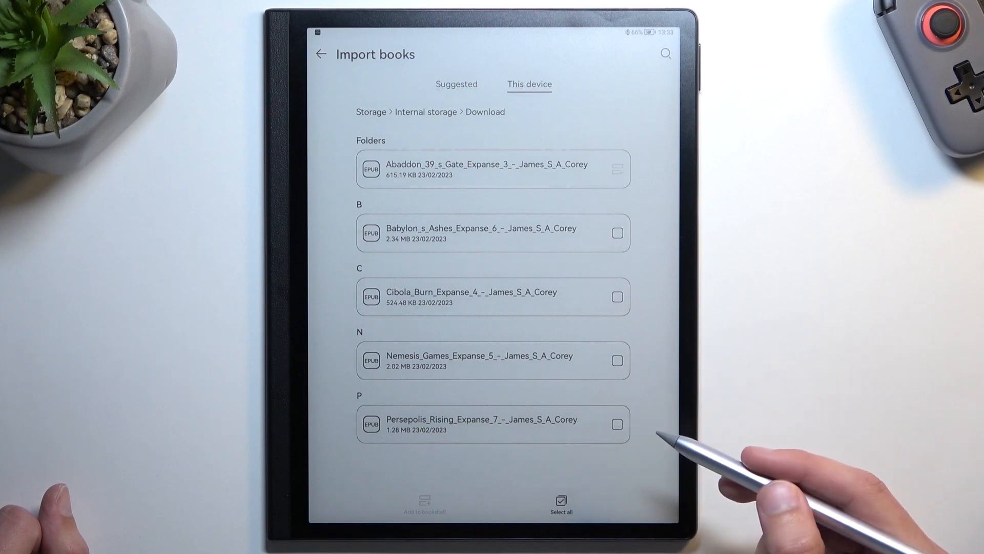
Select all four remaining Expanse EPUBs, add them to the bookshelf and return to see six books
click(617, 425)
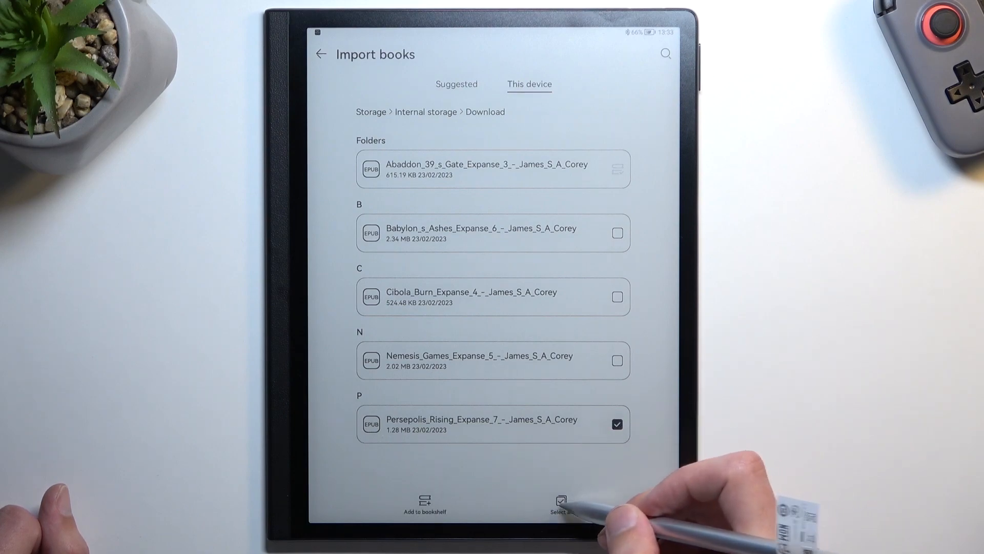
click(561, 502)
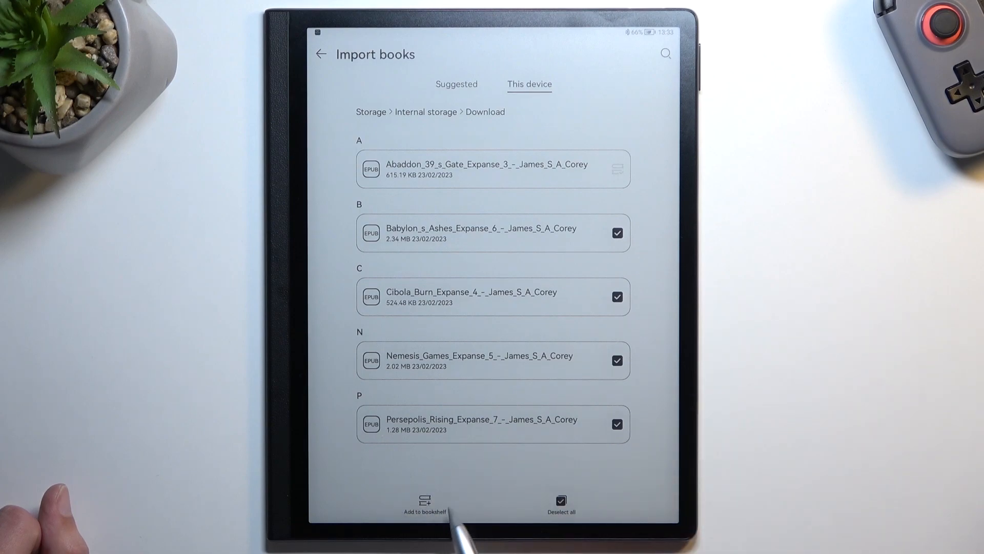
click(424, 504)
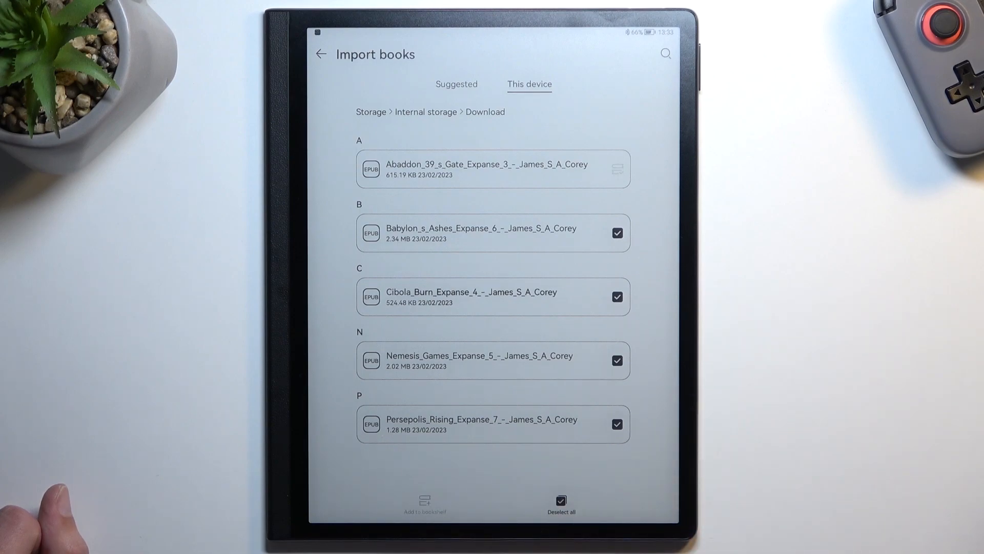
click(424, 500)
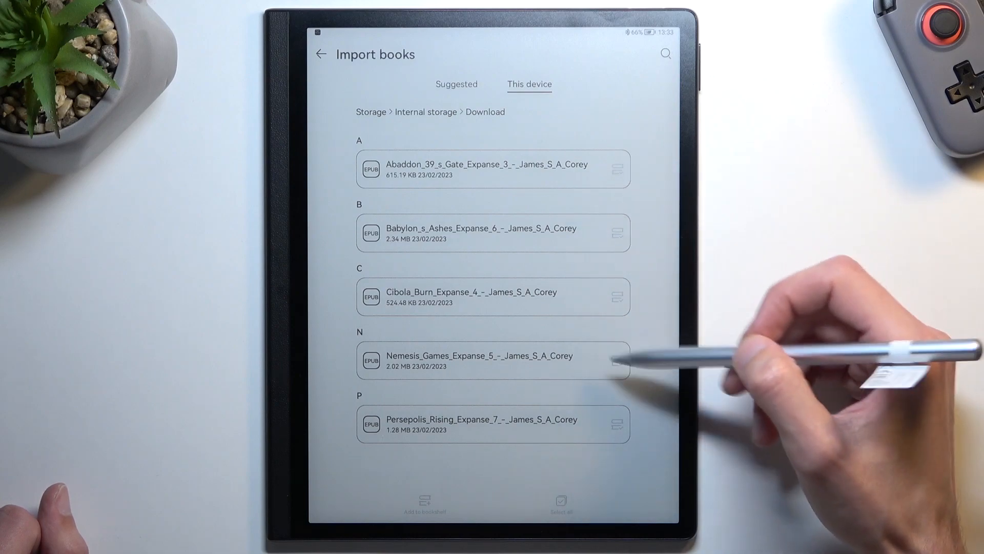
mouse_move(618, 361)
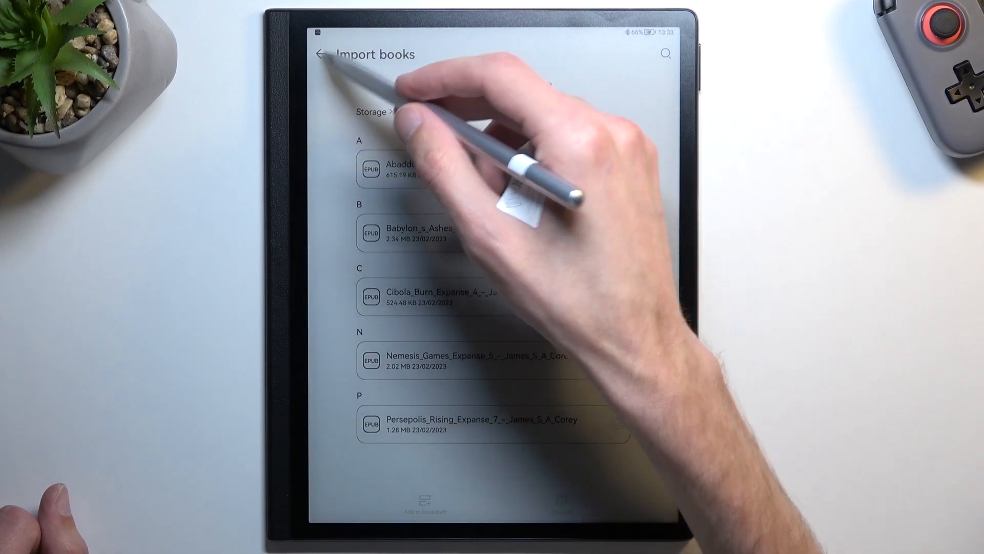
click(319, 54)
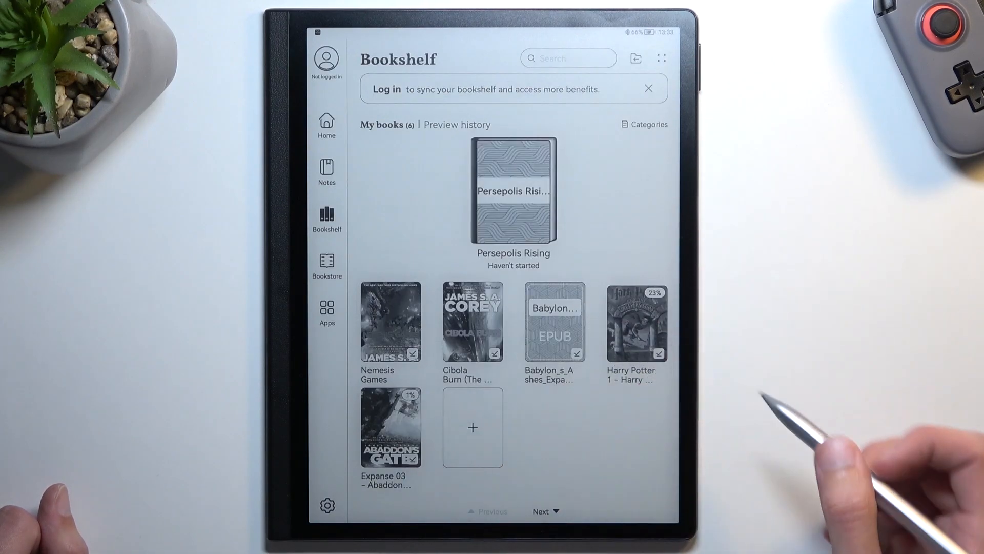
mouse_move(690, 427)
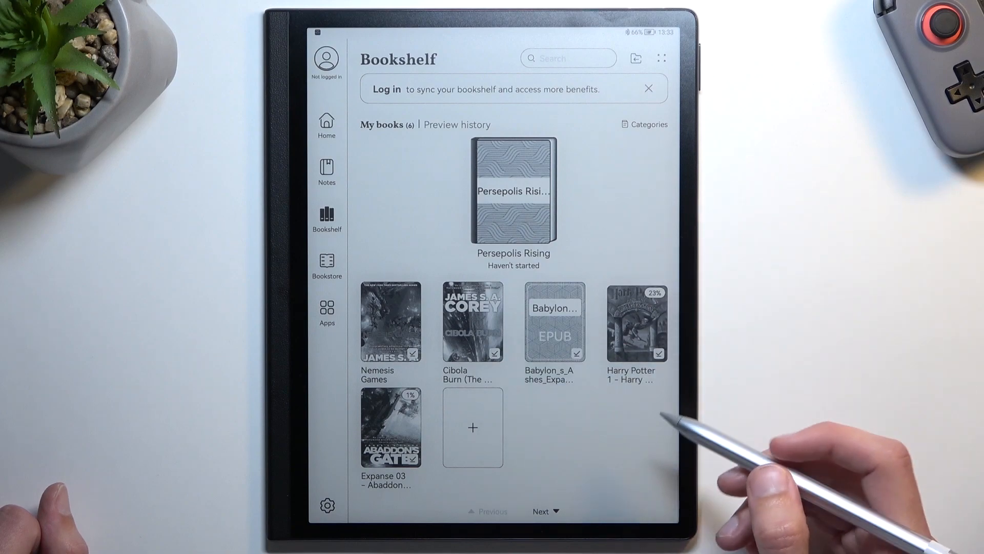